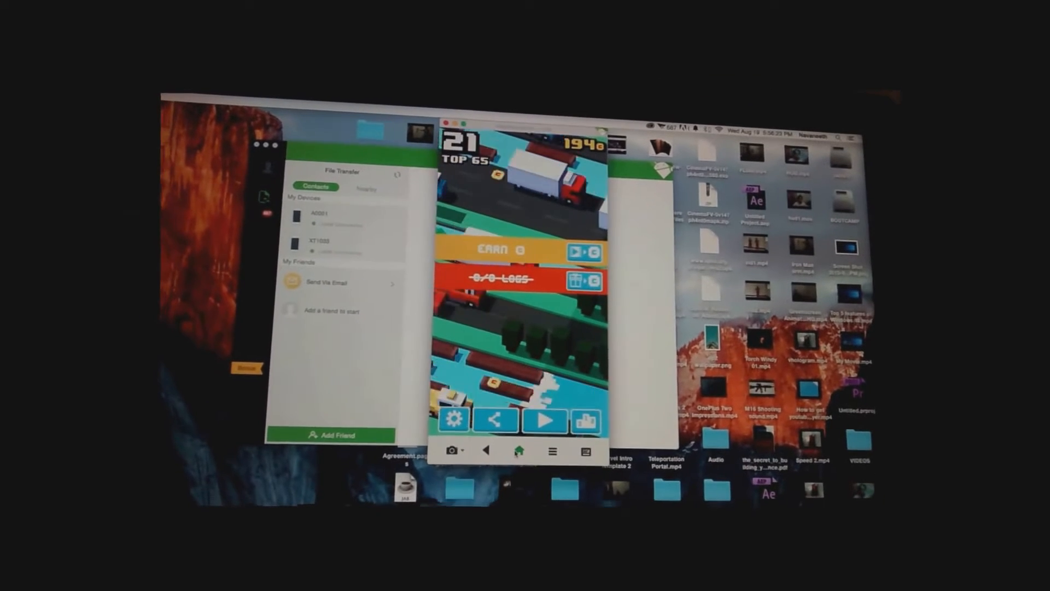
Bring AirDroid's File Transfer panel forward with the A0001 and XT1033 phones listed.
click(517, 449)
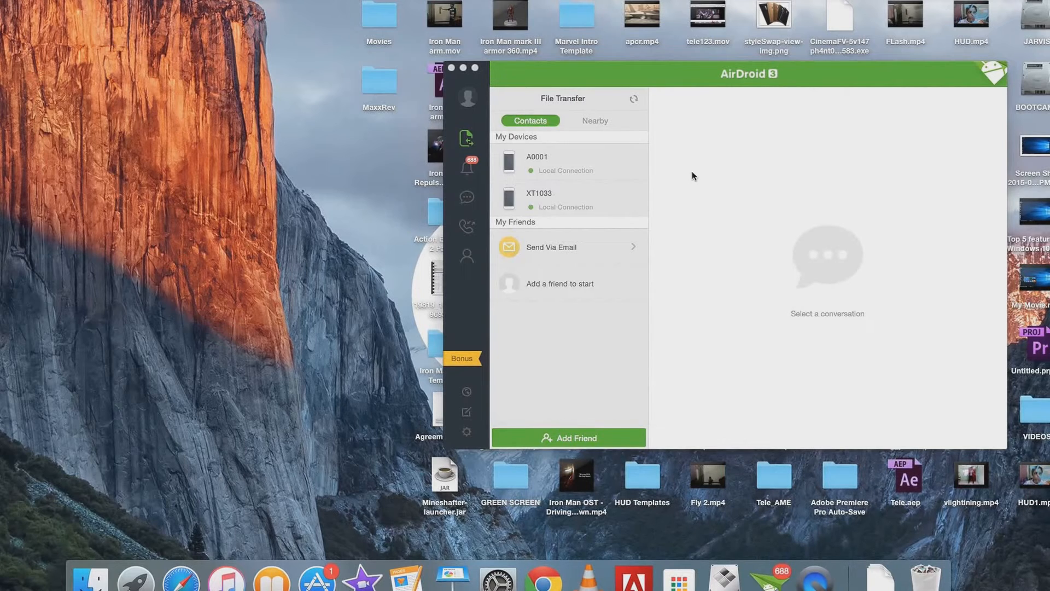
mouse_move(632, 169)
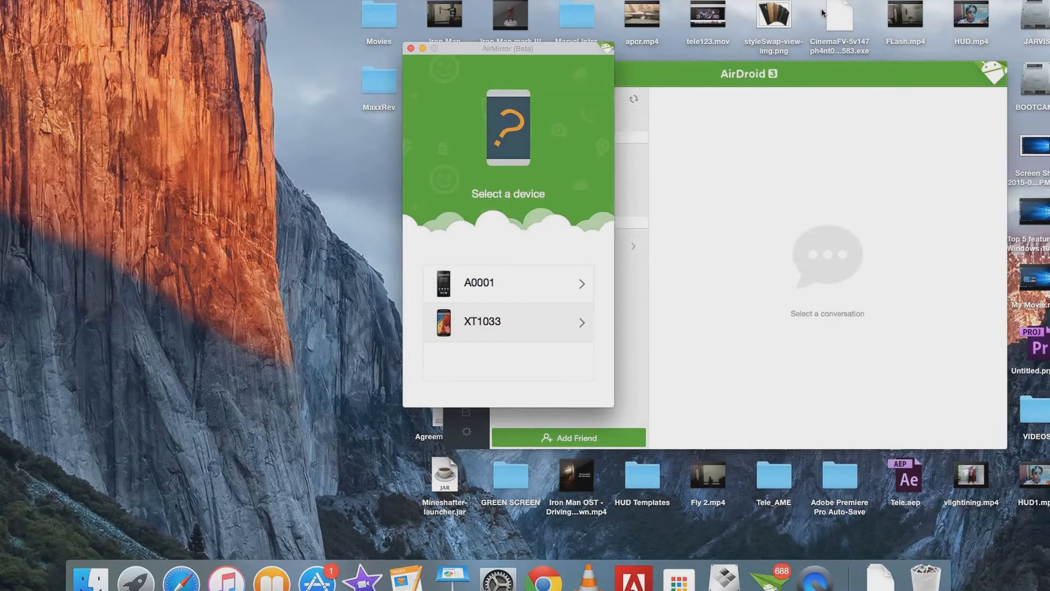
mouse_move(515, 286)
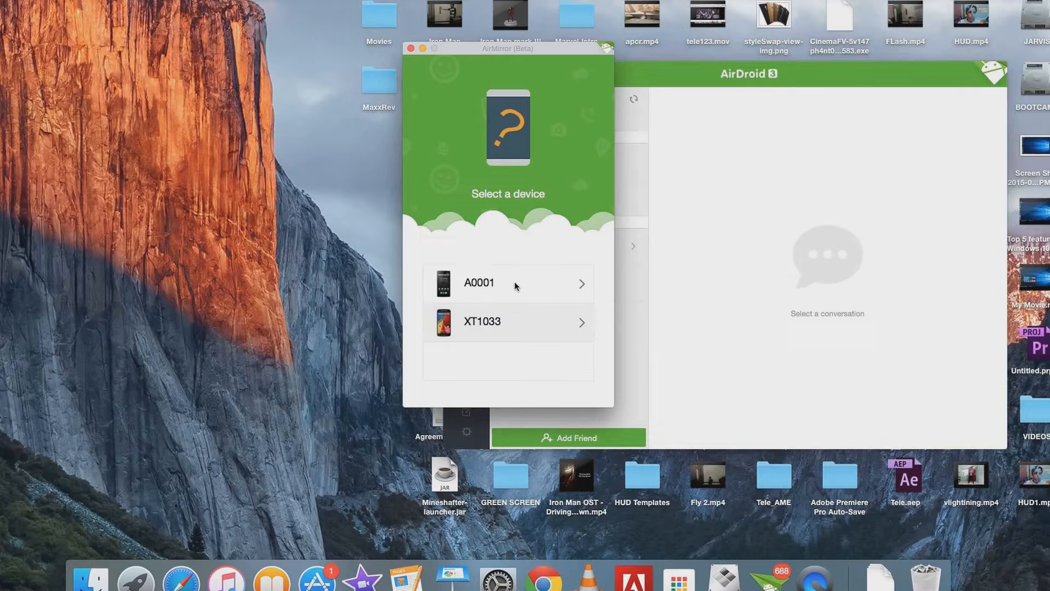
Start AirMirror on the A0001 phone so its Android home screen appears on the Mac.
click(479, 283)
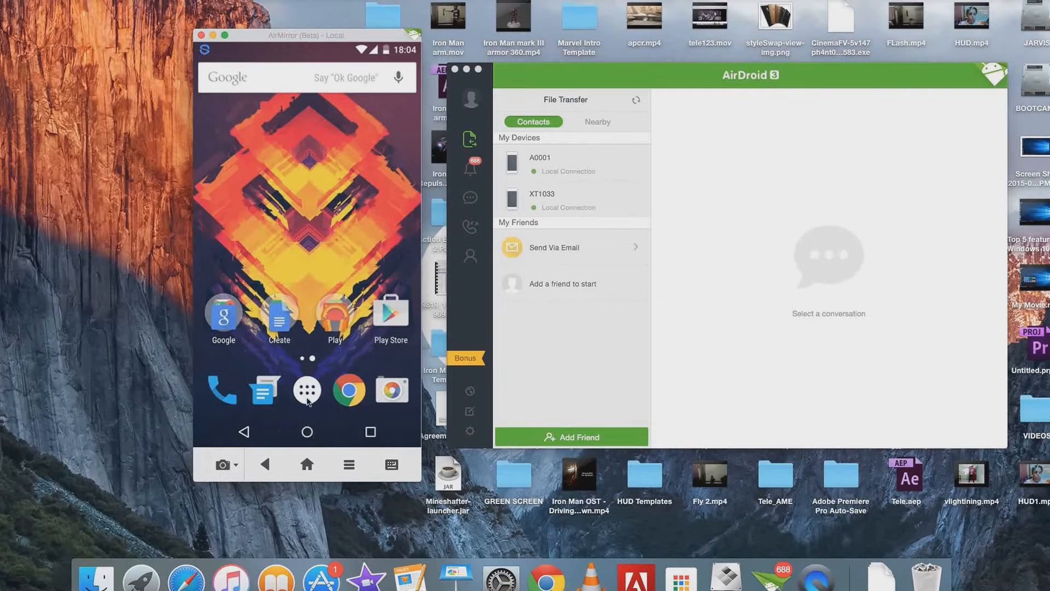
click(306, 390)
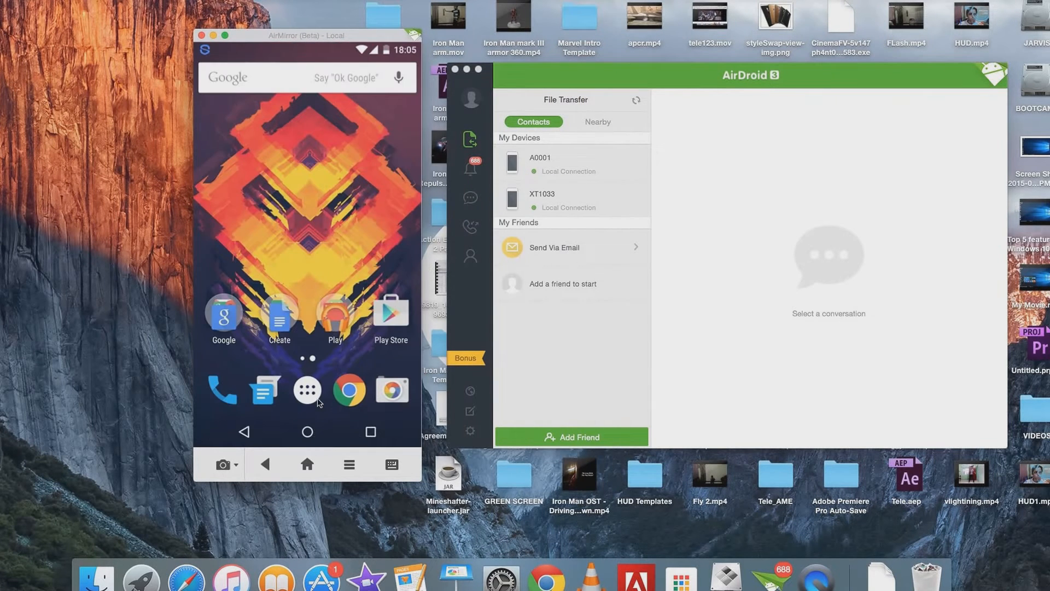
Close the AirMirror window, leaving only the Mac desktop and its files visible.
click(307, 390)
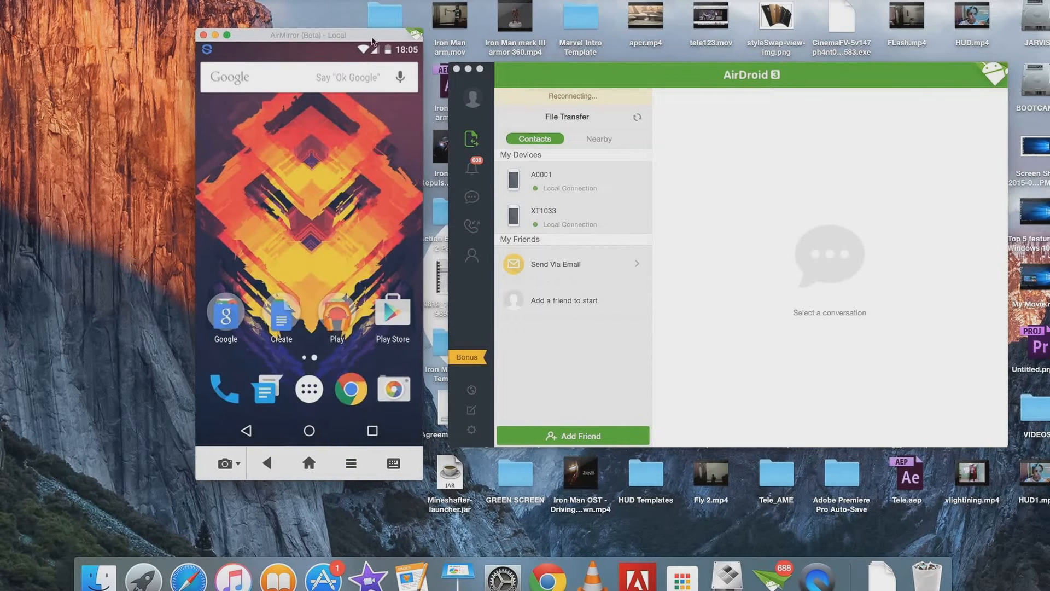
mouse_move(477, 336)
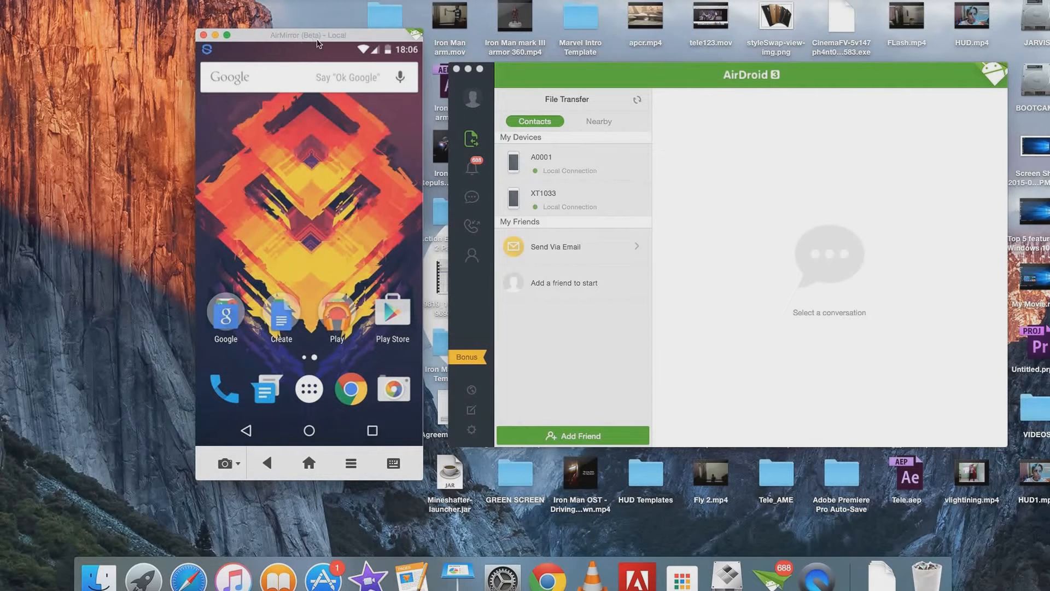
mouse_move(285, 43)
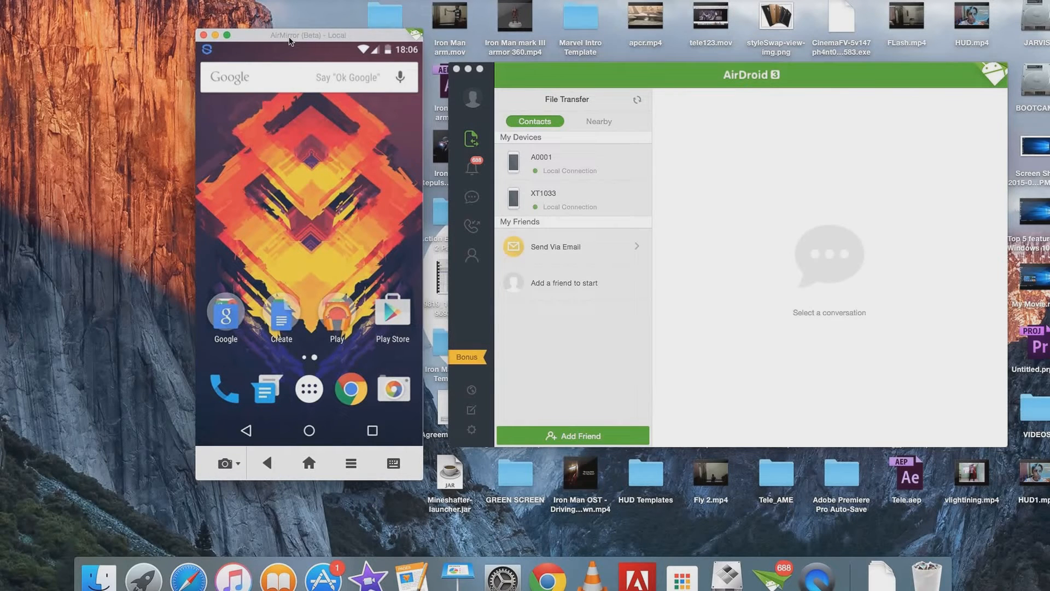
mouse_move(789, 166)
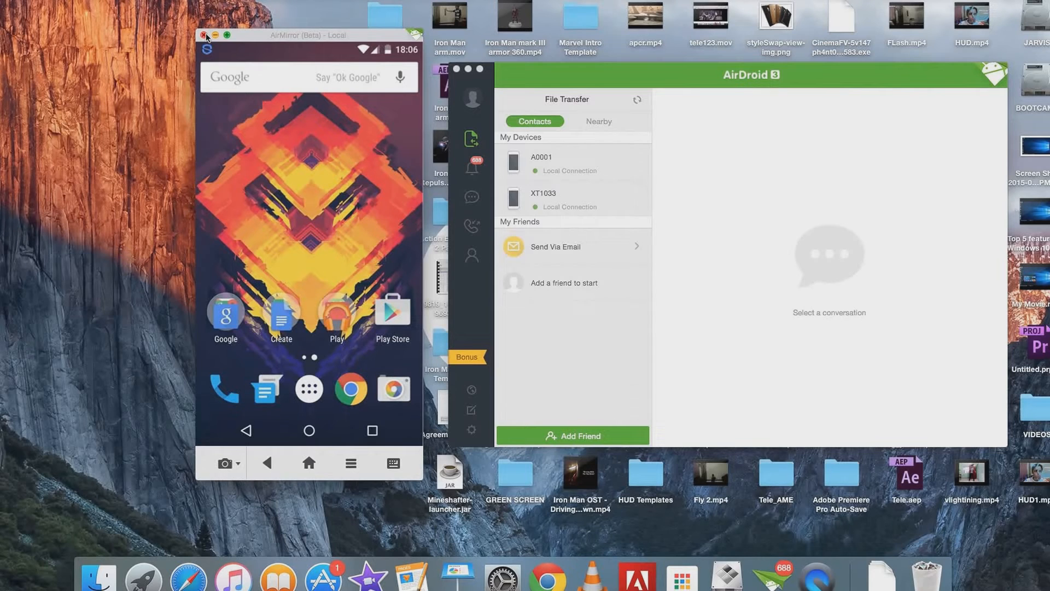
click(207, 37)
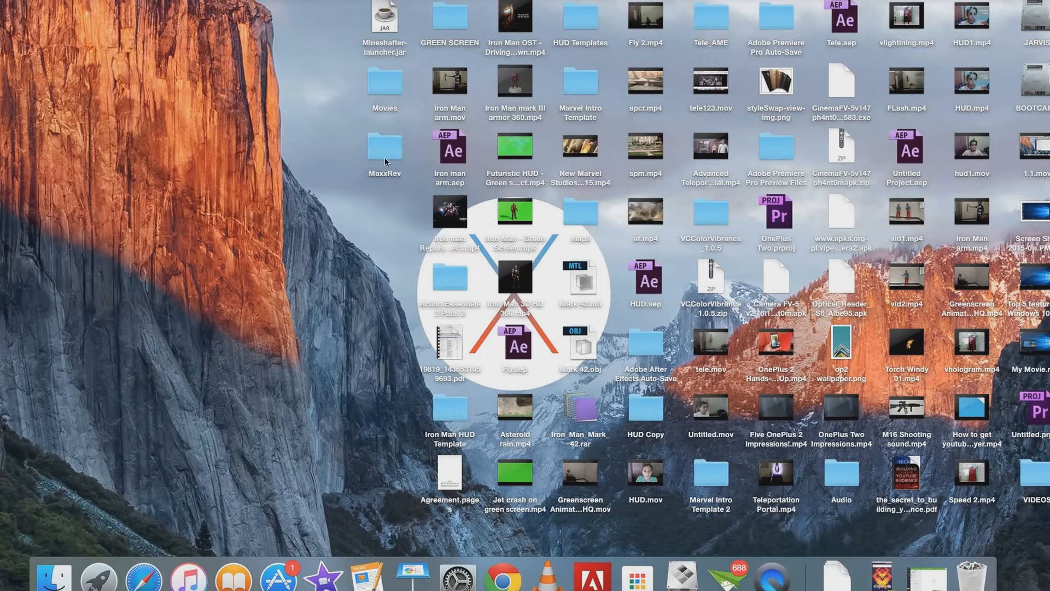
mouse_move(379, 472)
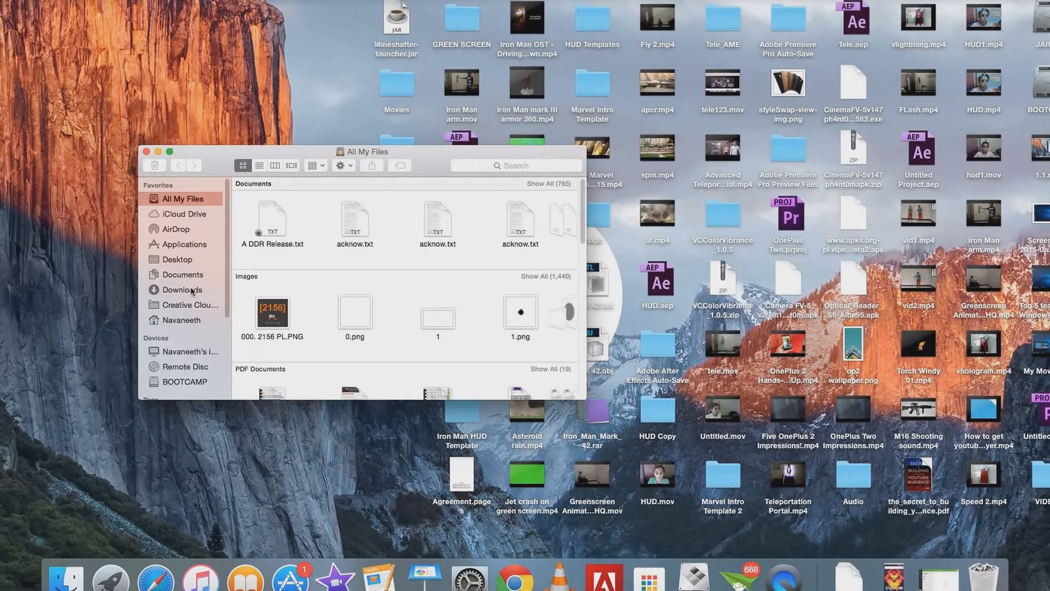
Show the Downloads folder in the Finder window.
click(183, 289)
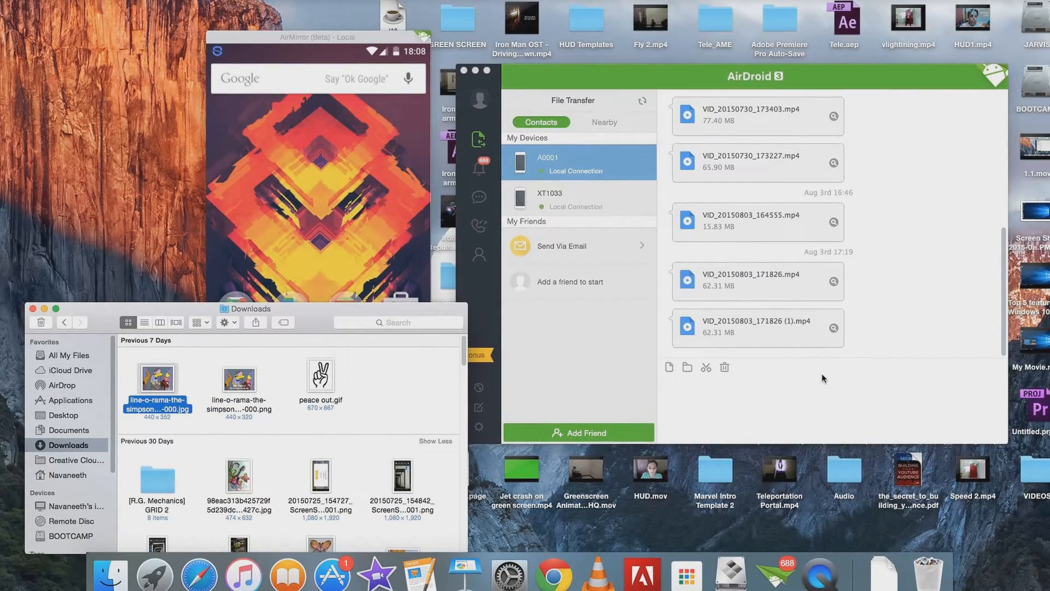
Send the line-o-rama Simpsons JPG from Downloads to the A0001 conversation.
drag(157, 389, 820, 253)
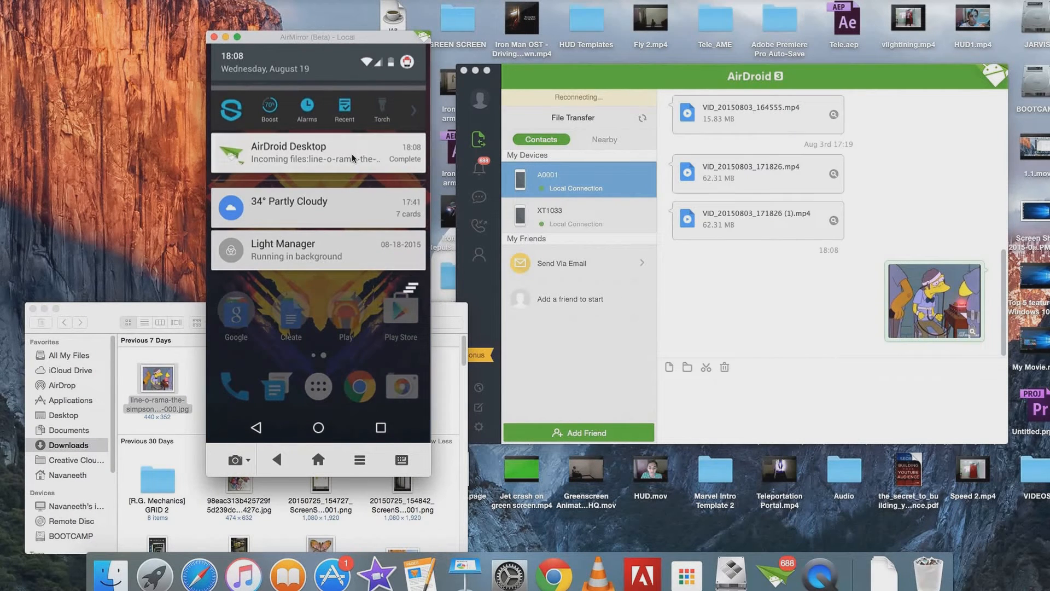
View the received cartoon in the phone's AirDroid Desktop chat, then close the phone mirror.
click(318, 153)
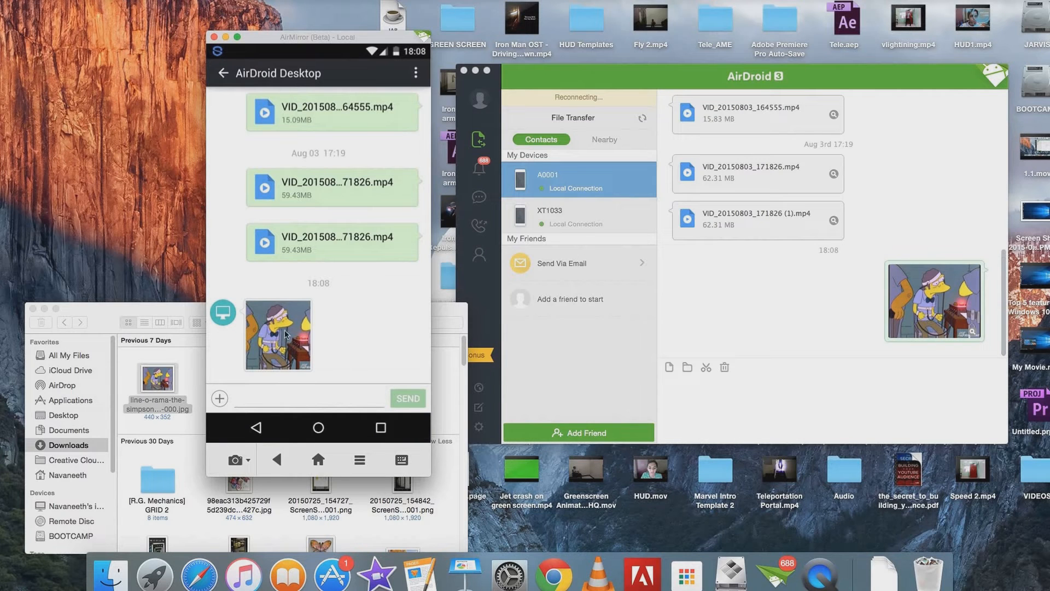
click(277, 335)
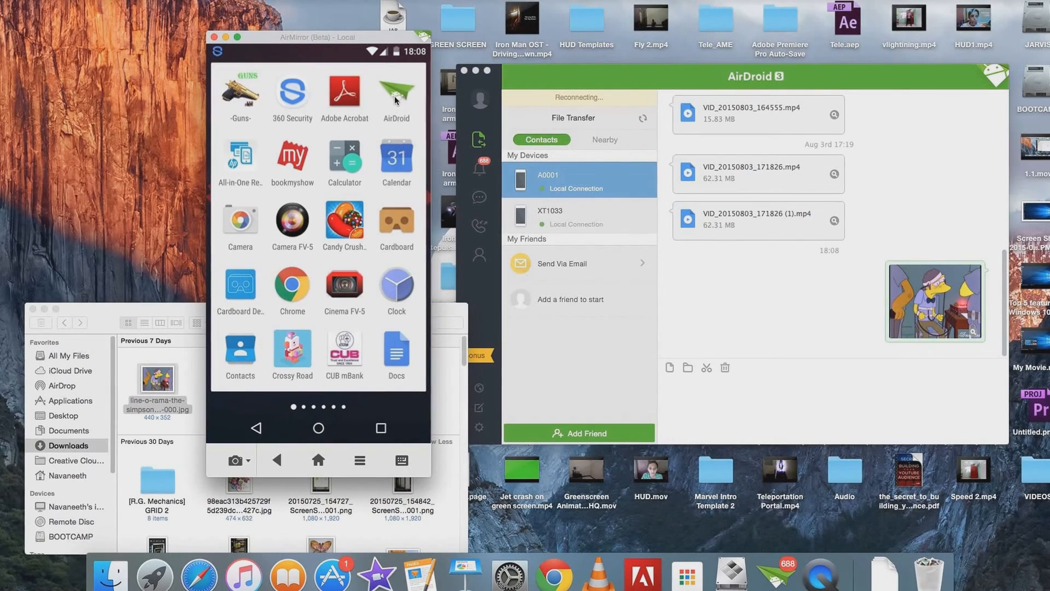
click(396, 96)
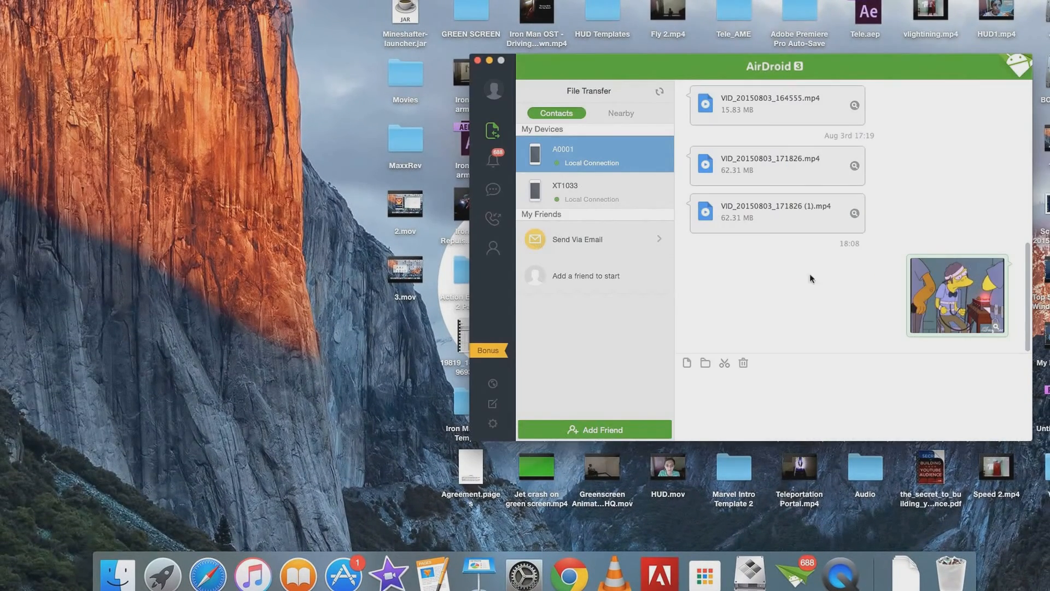
mouse_move(797, 297)
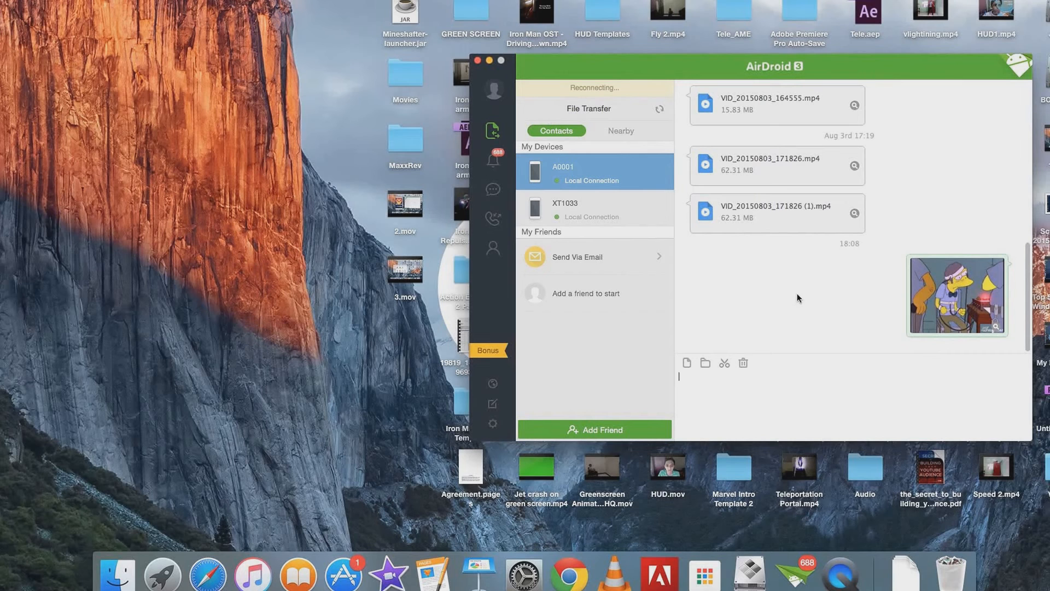
mouse_move(691, 297)
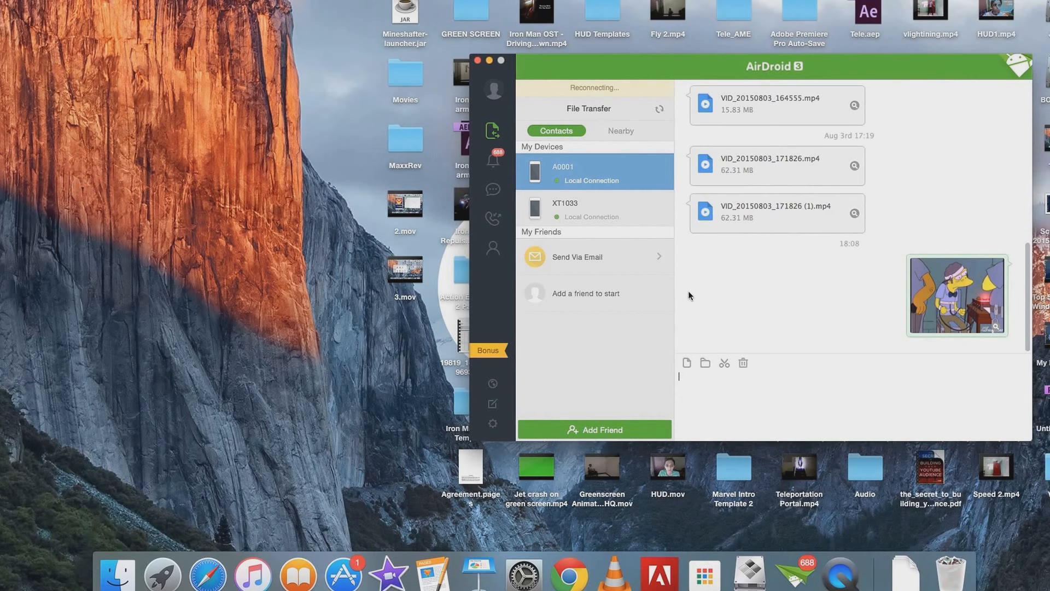
mouse_move(64, 505)
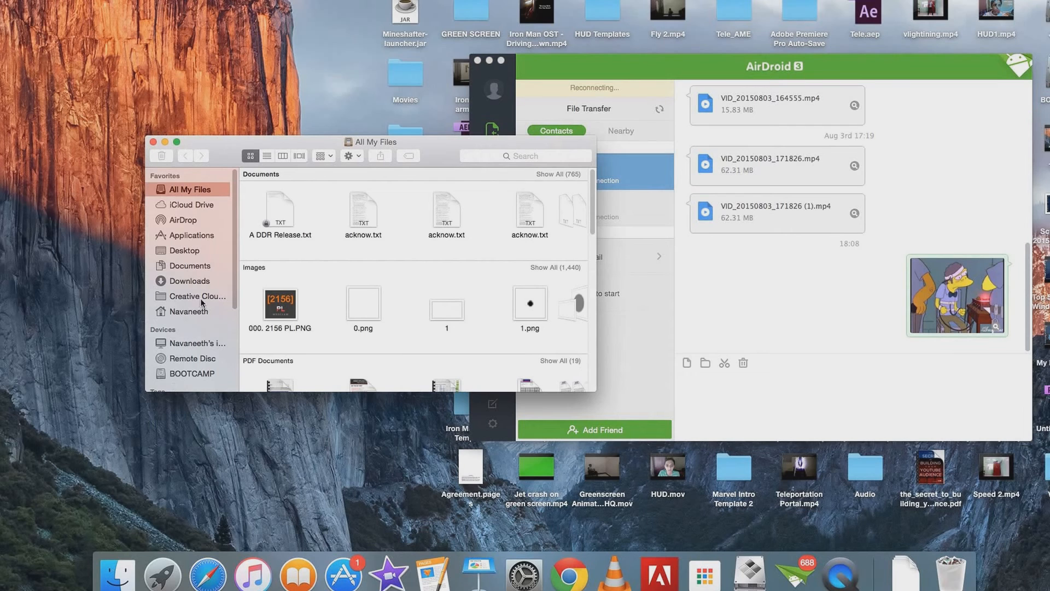
View peace out.gif from Downloads in a Preview window.
click(189, 281)
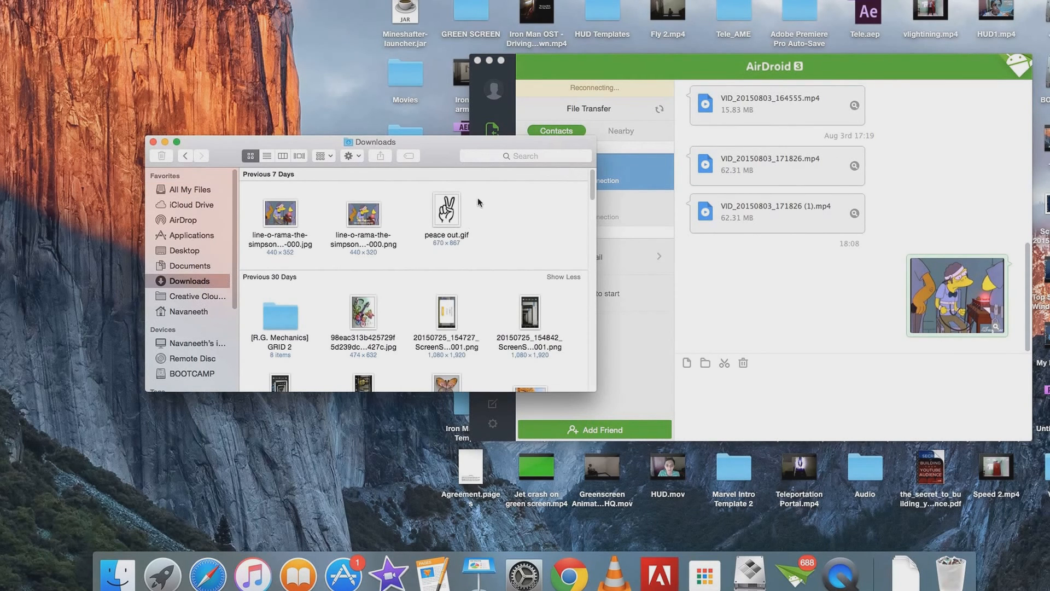
click(445, 210)
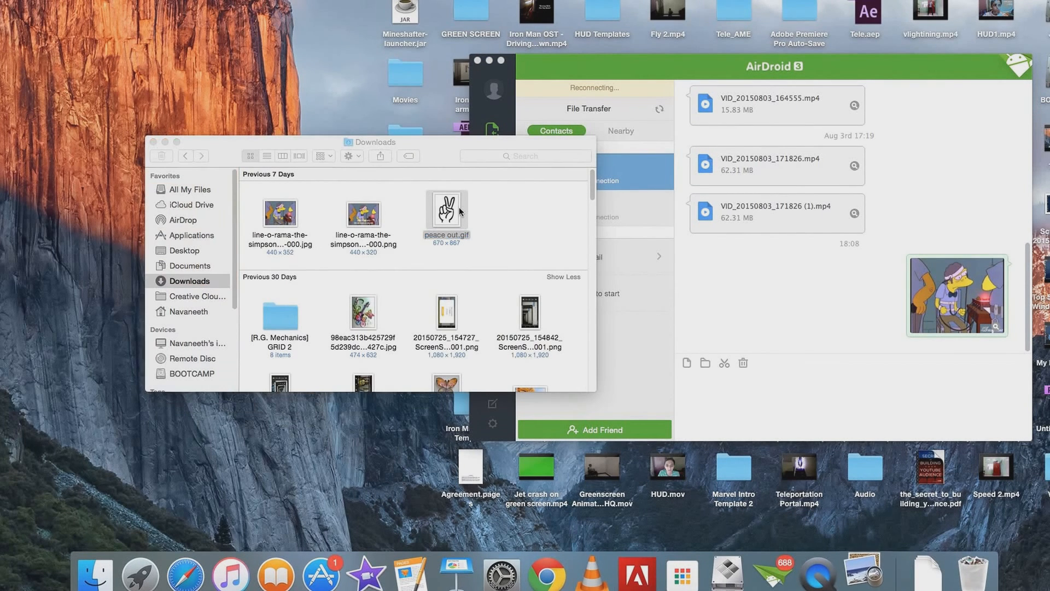
double_click(447, 209)
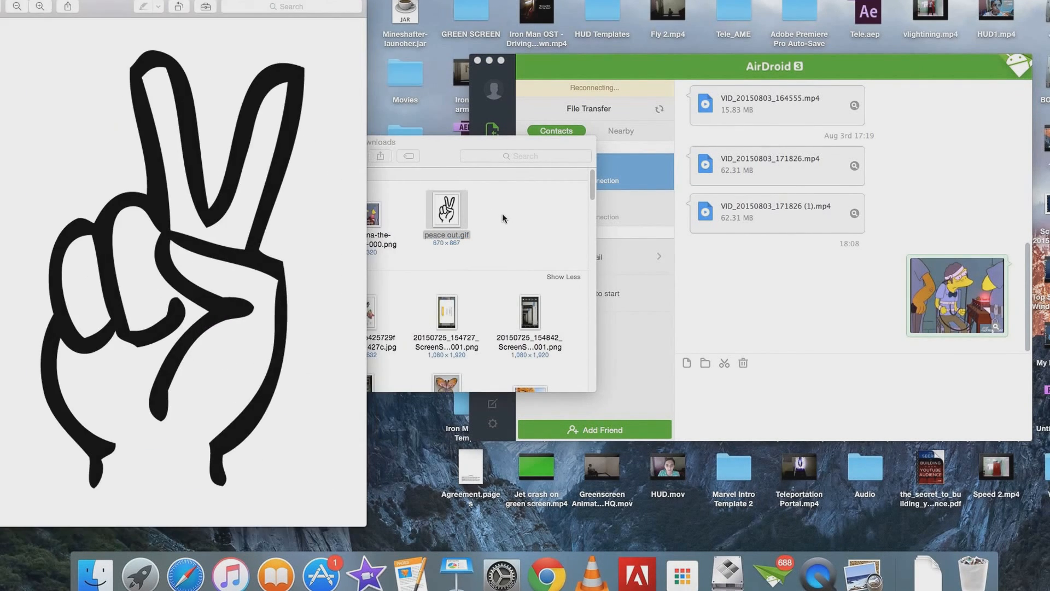